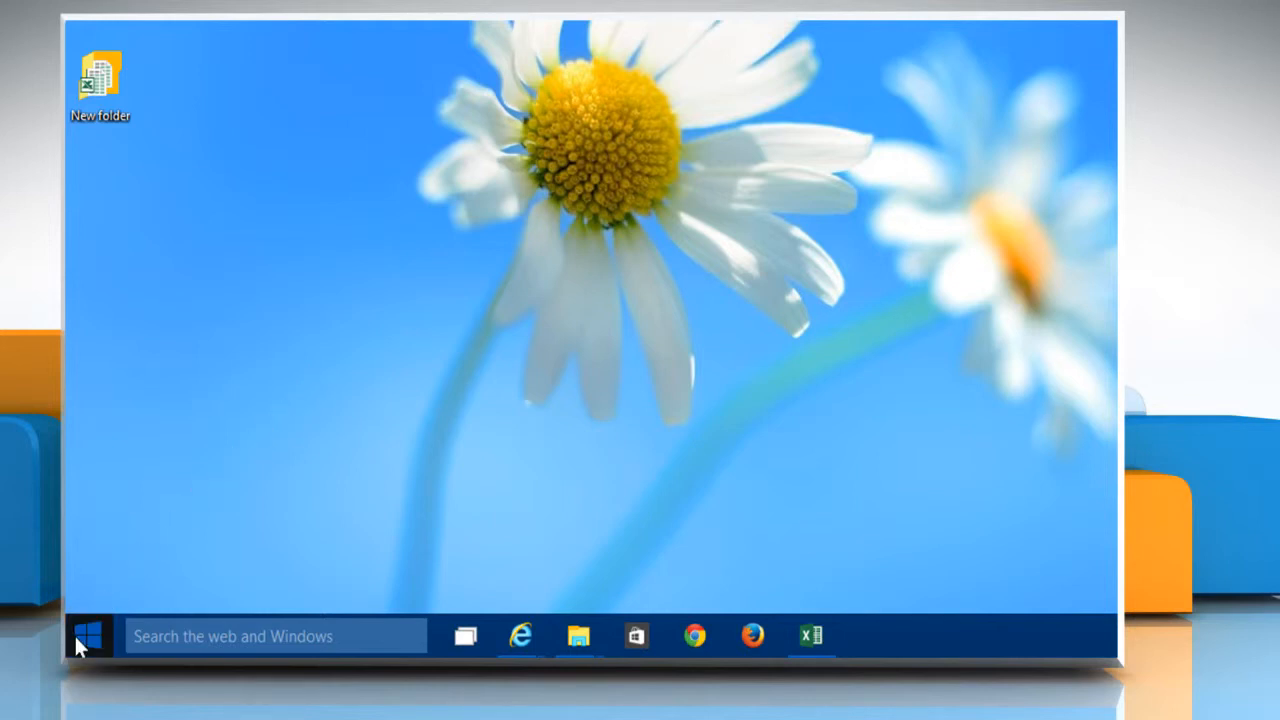
Launch Google Chrome from the Windows taskbar
left_click(88, 636)
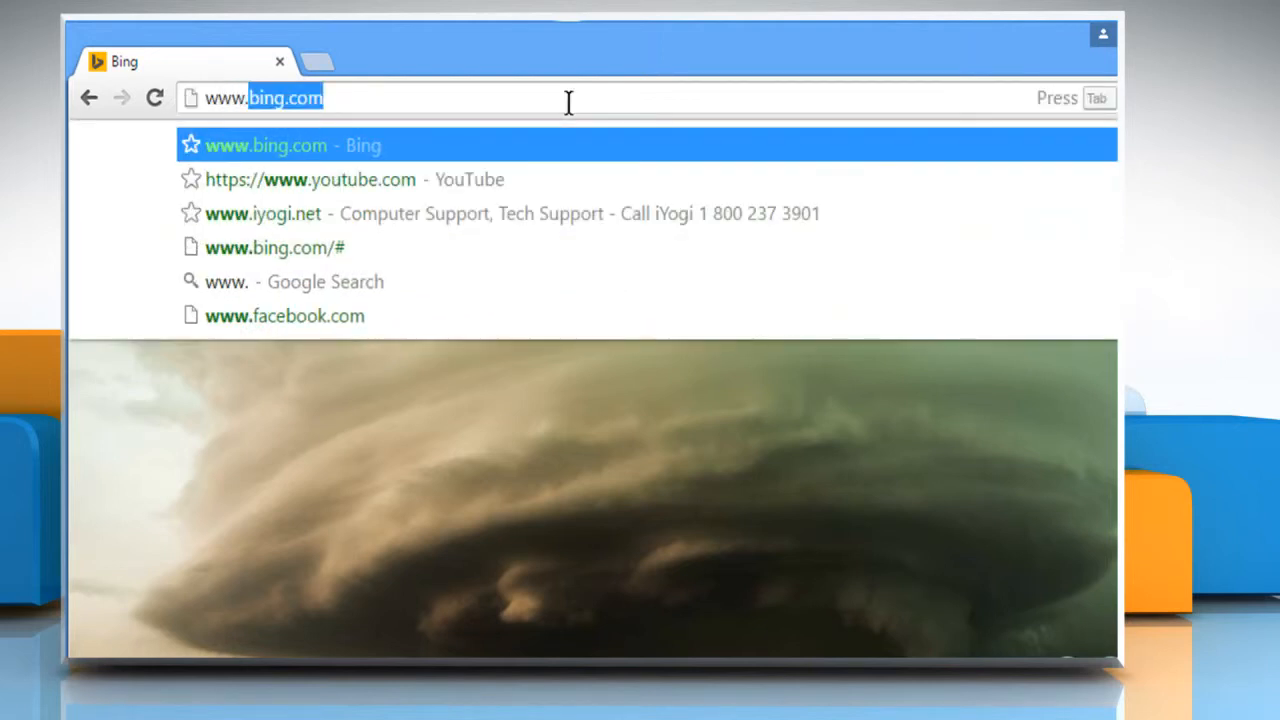
type("www.vimeo.com")
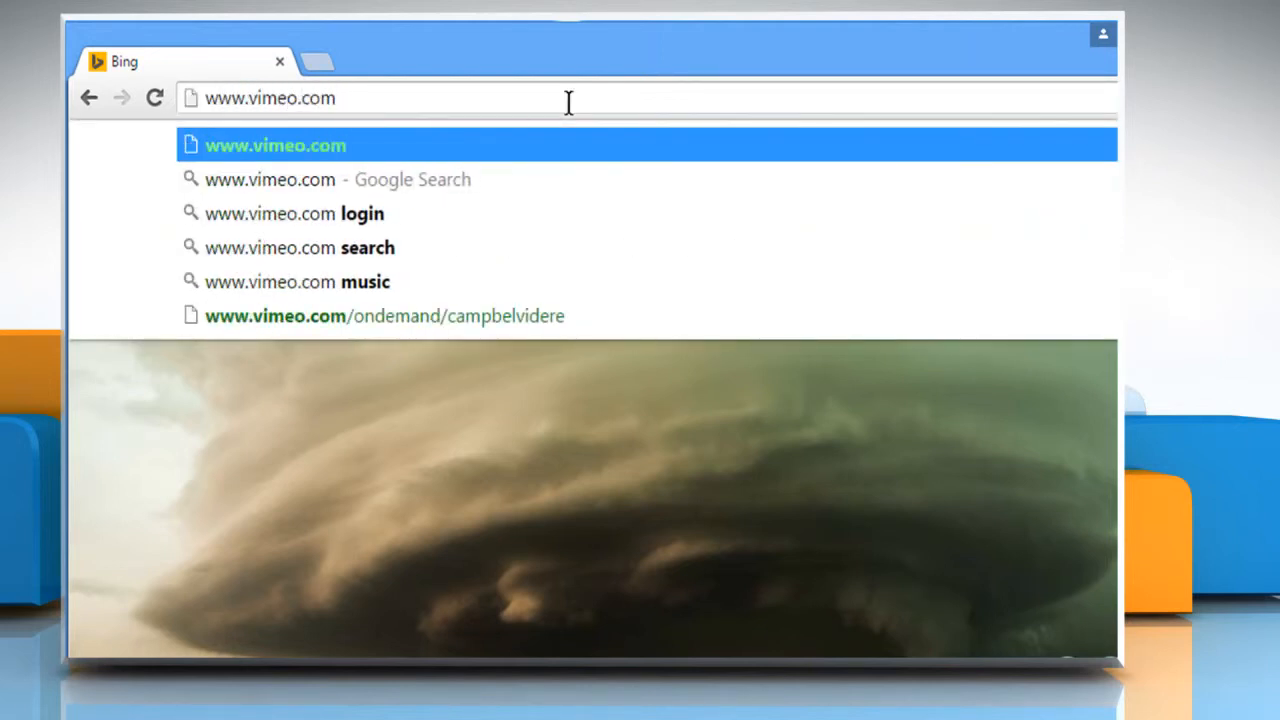
type("/log")
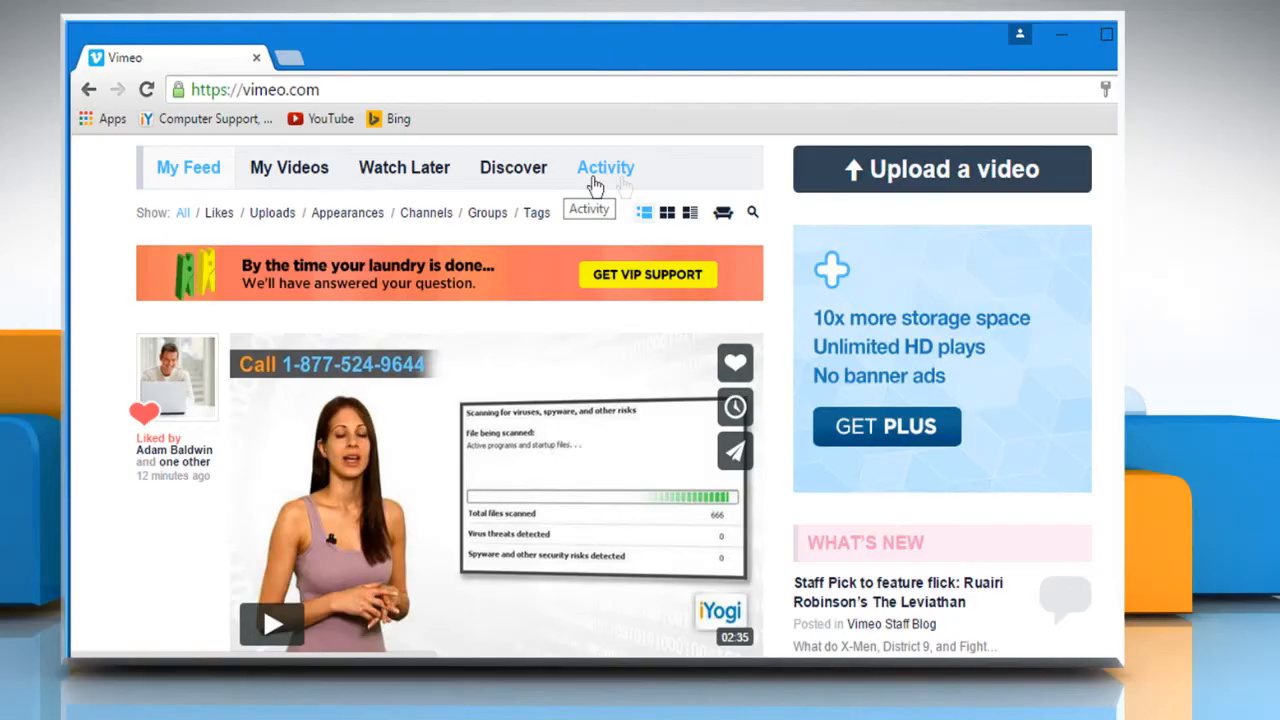
mouse_move(188, 168)
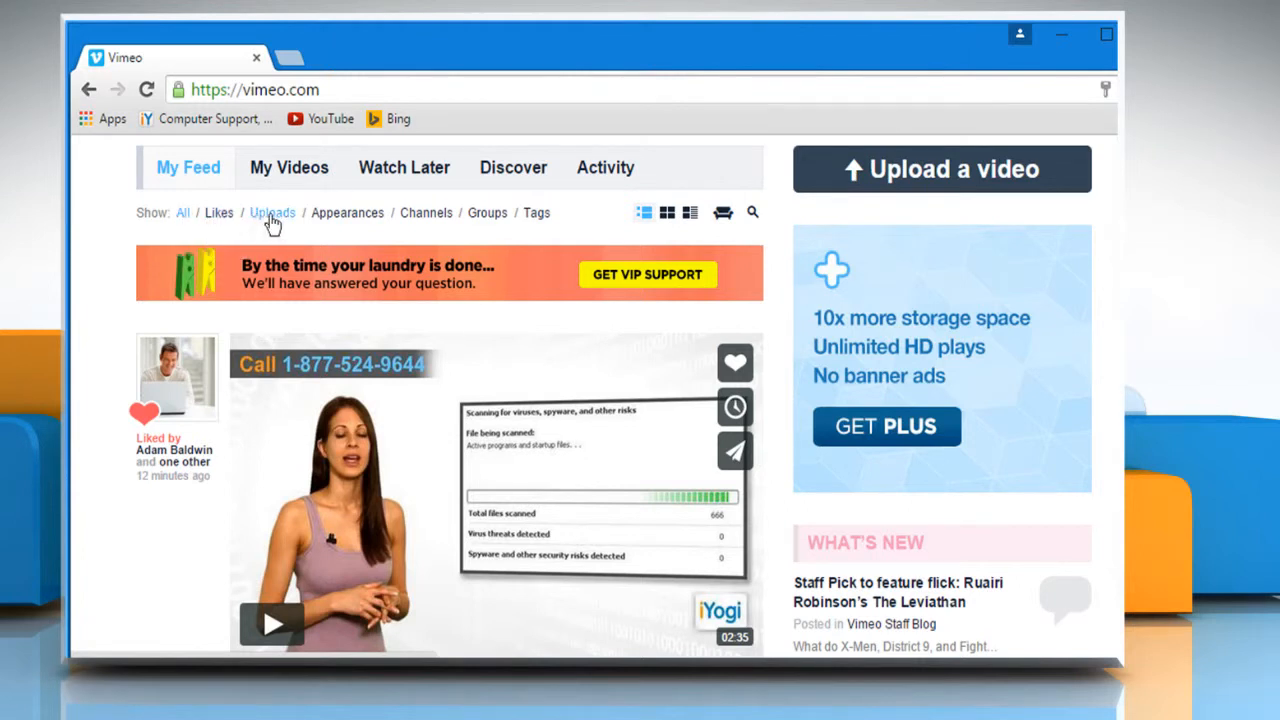
mouse_move(426, 212)
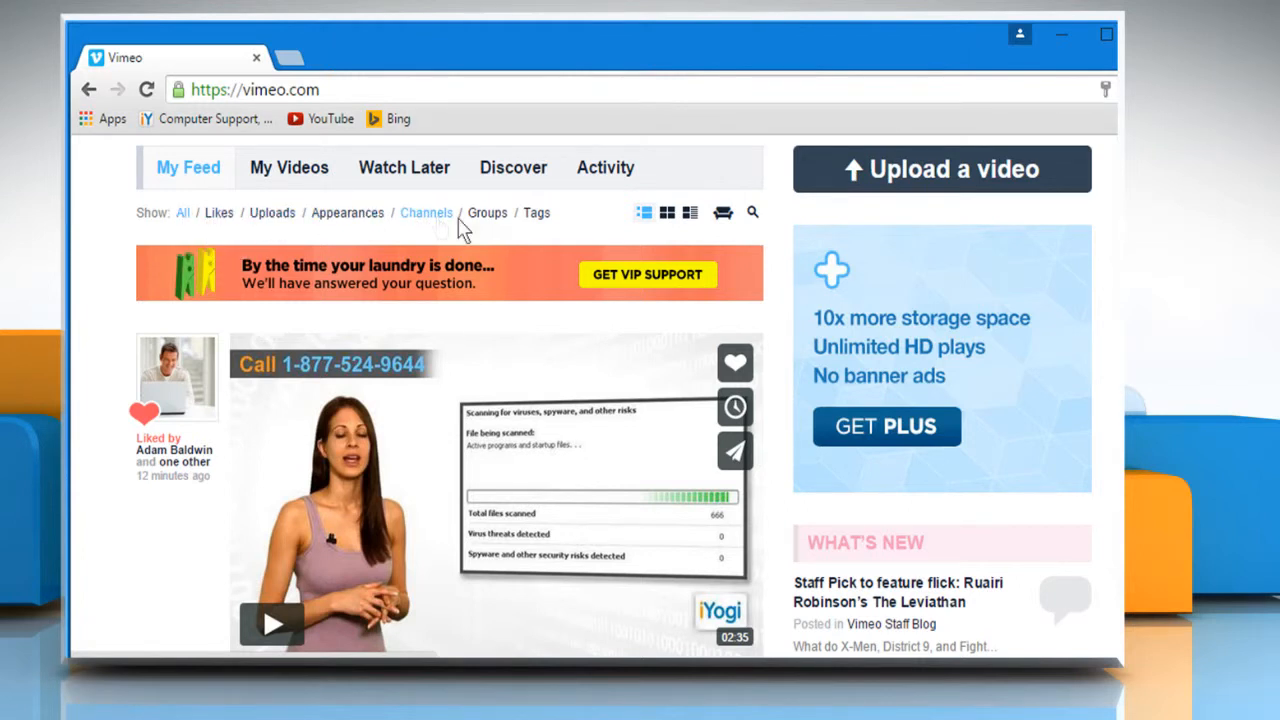
mouse_move(536, 212)
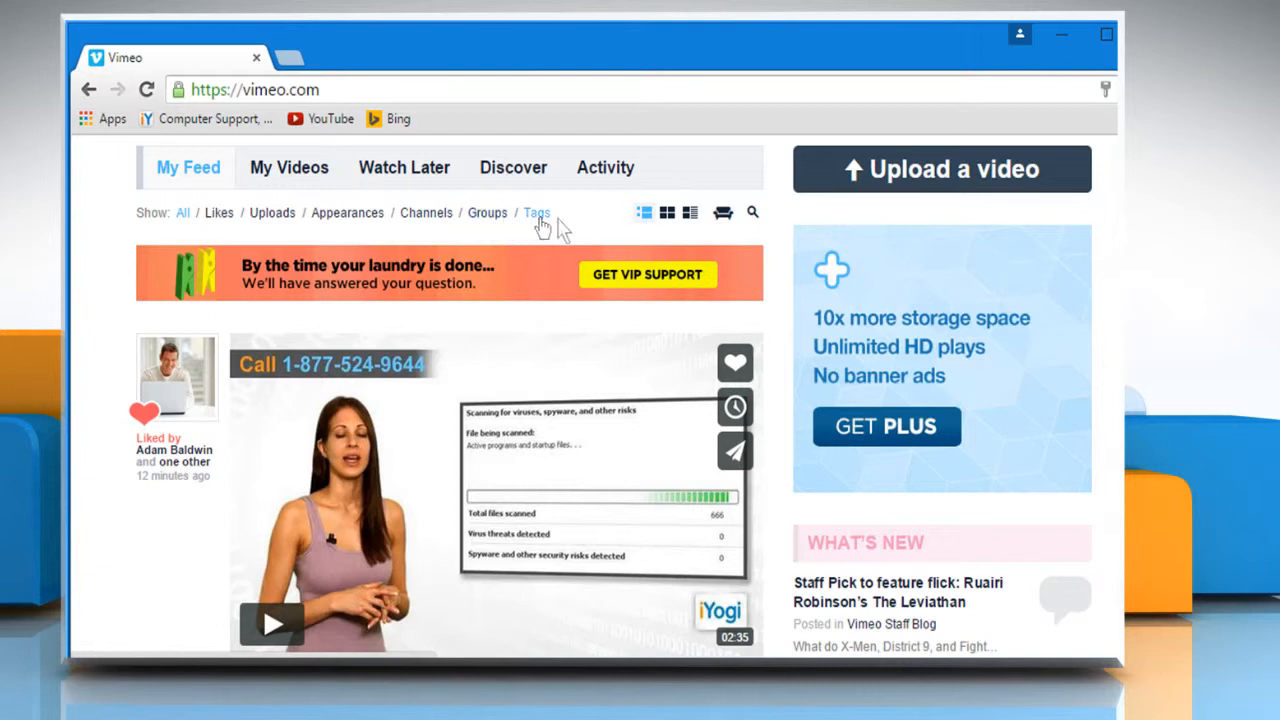
mouse_move(584, 228)
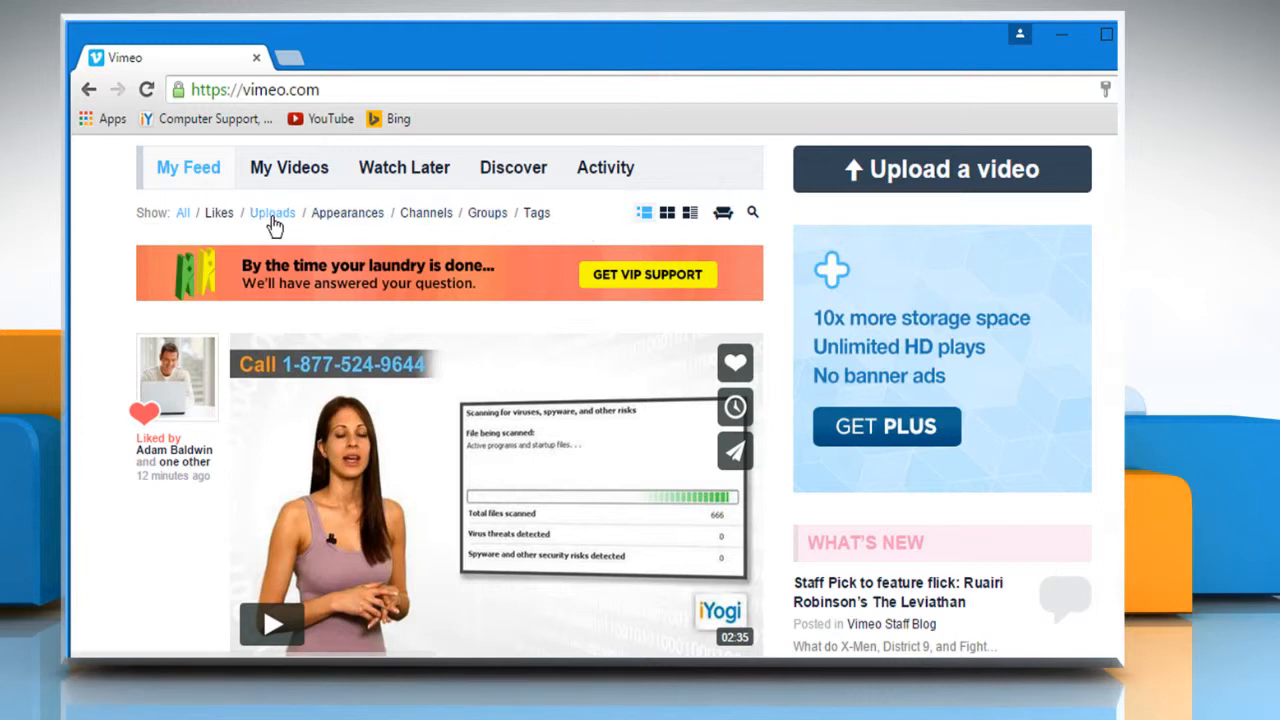
Filter the feed to Uploads, view it as a thumbnail grid, then as a detailed list
left_click(272, 212)
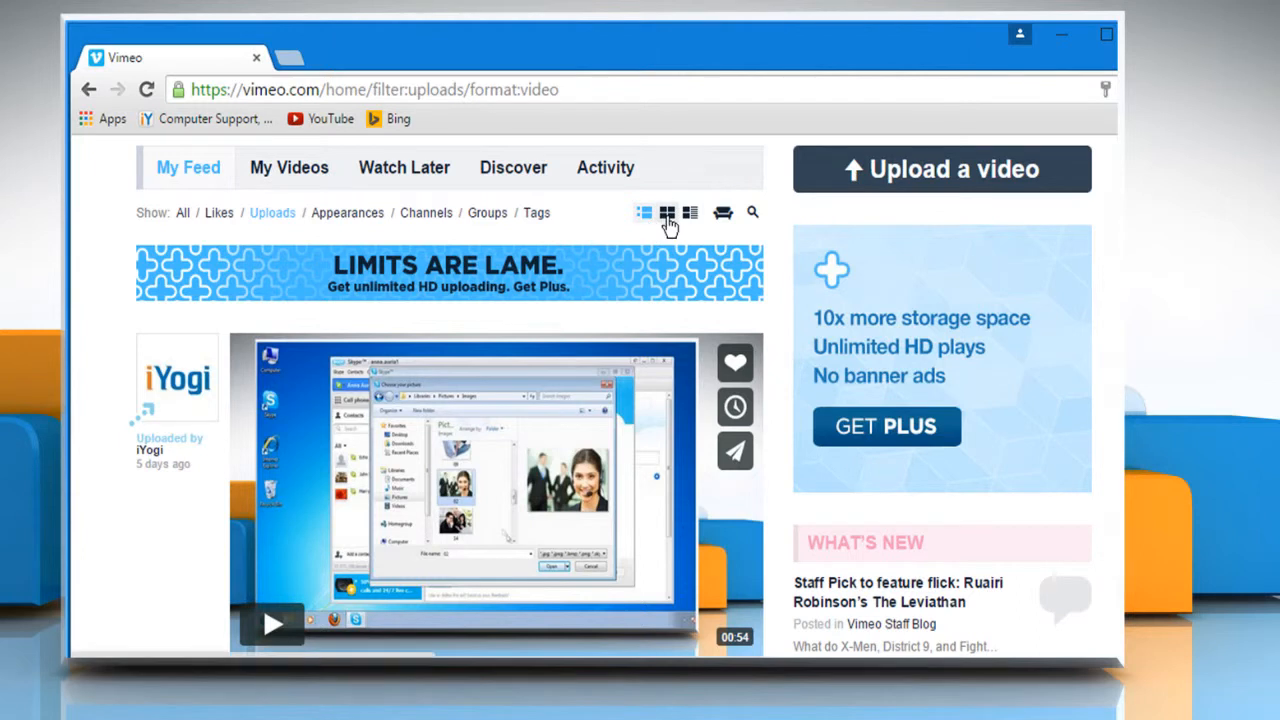
left_click(668, 212)
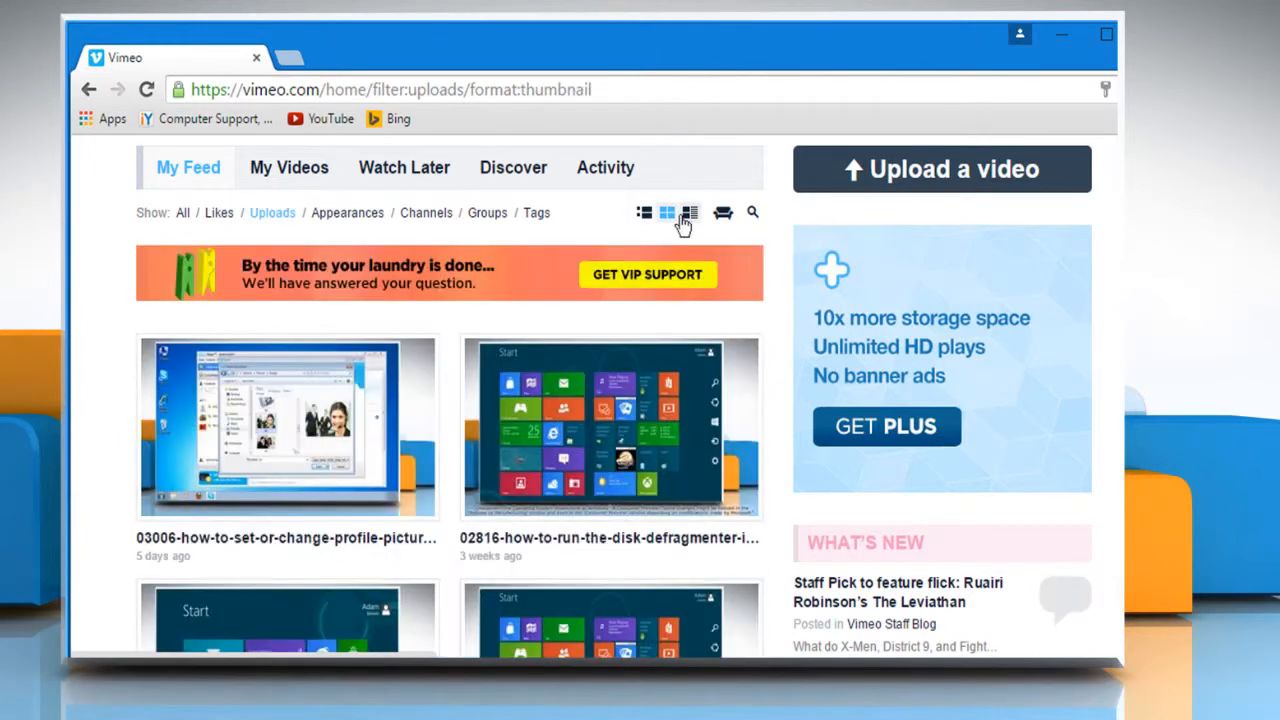
left_click(688, 212)
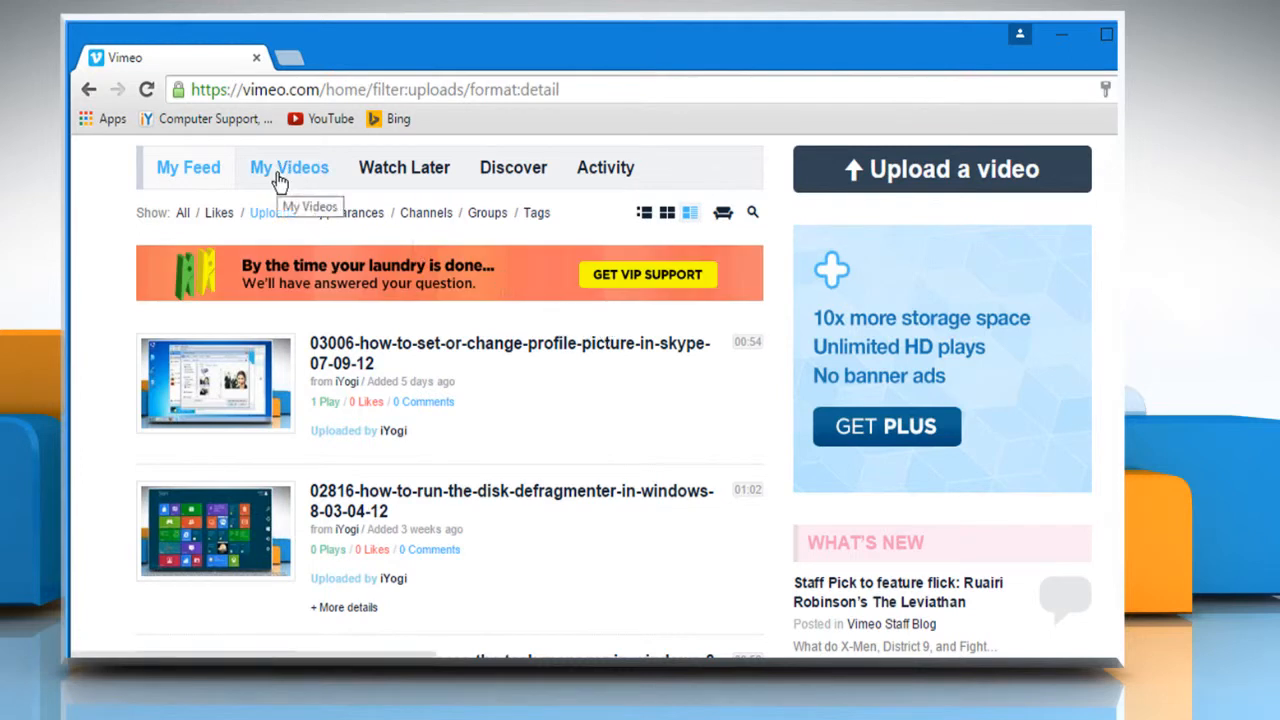
Switch to the My Videos section listing videos sorted by date
left_click(288, 168)
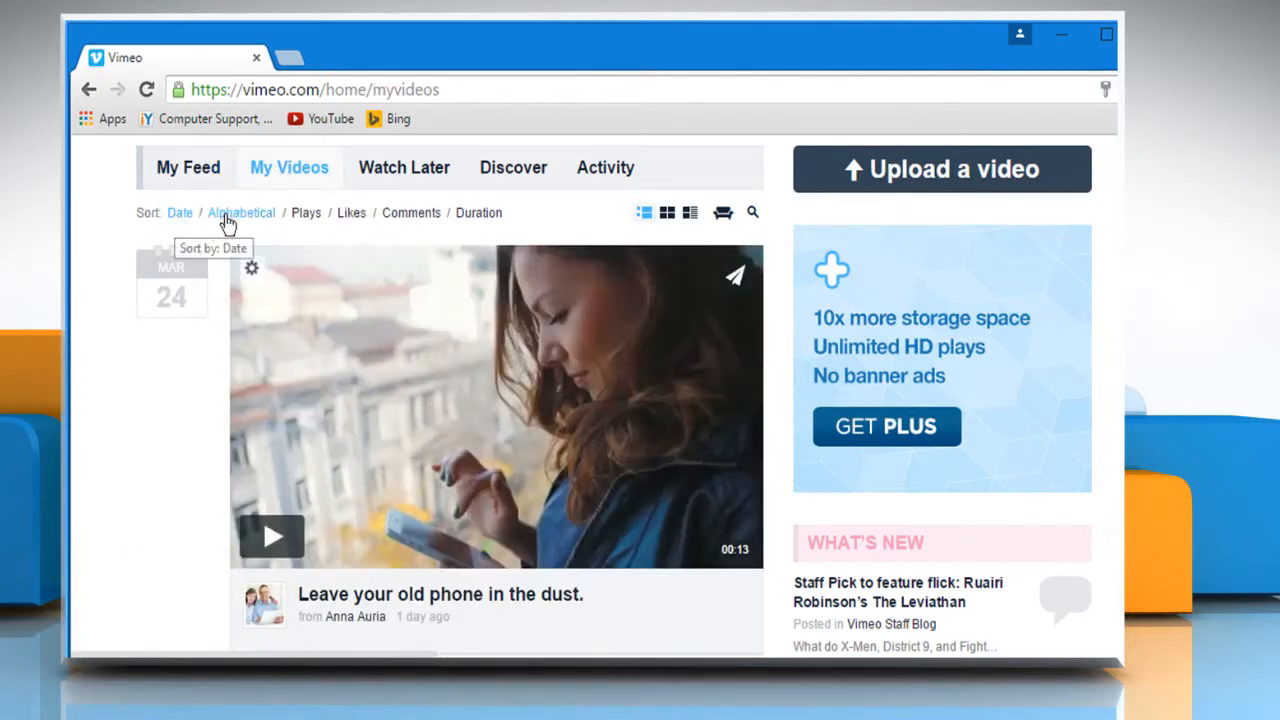
mouse_move(558, 228)
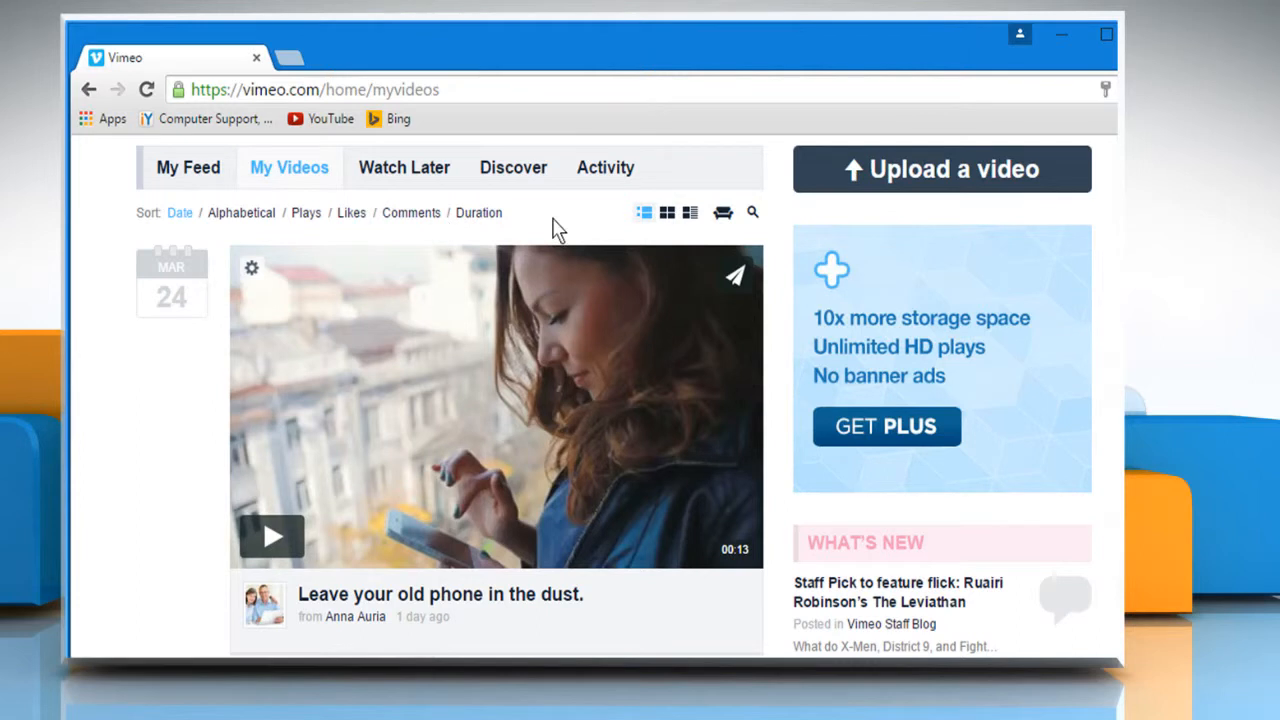